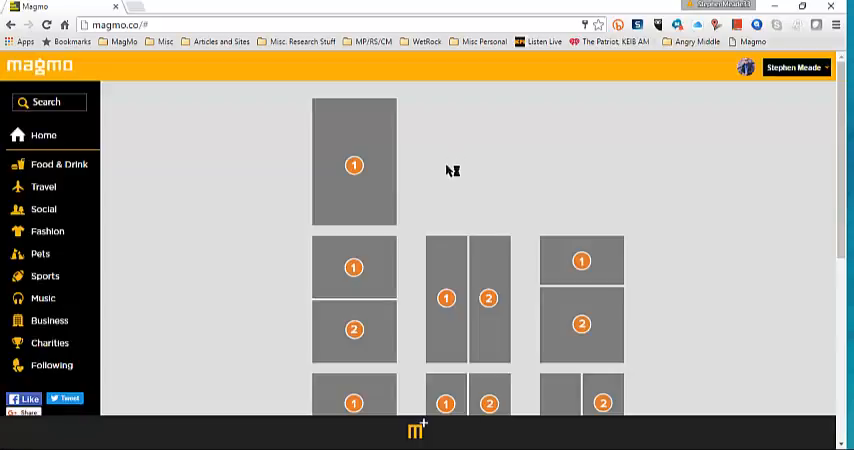
mouse_move(434, 176)
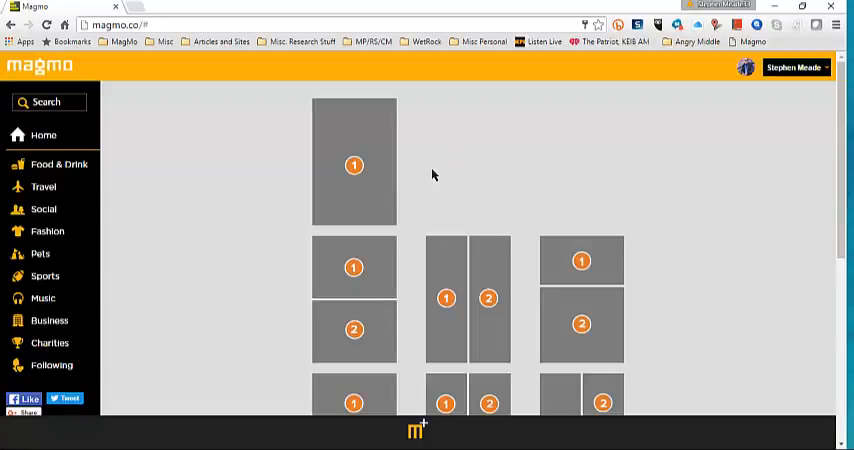
Step: Choose the two-photo stacked layout from the layout chooser
scroll("down", 3)
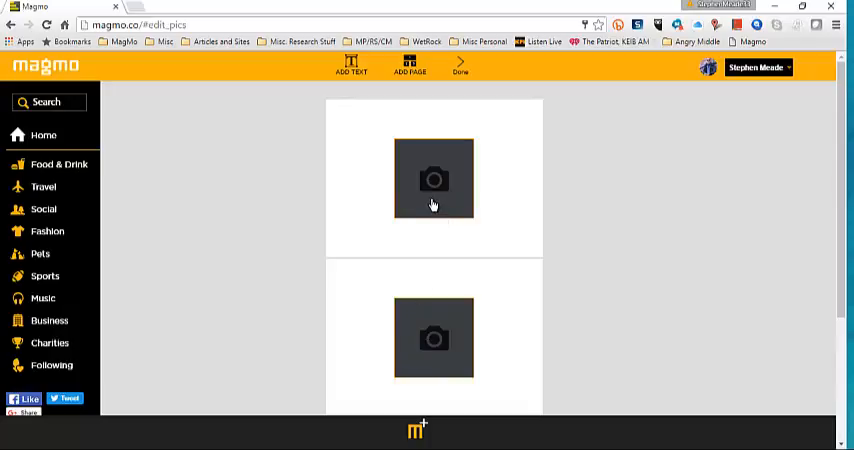
Step: Insert a photo of a man in a suit from the Misc folder into the top slot
left_click(434, 180)
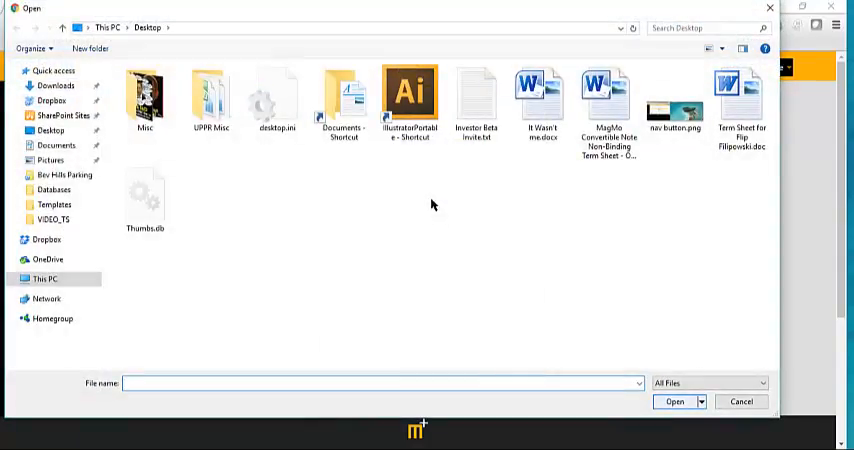
double_click(144, 96)
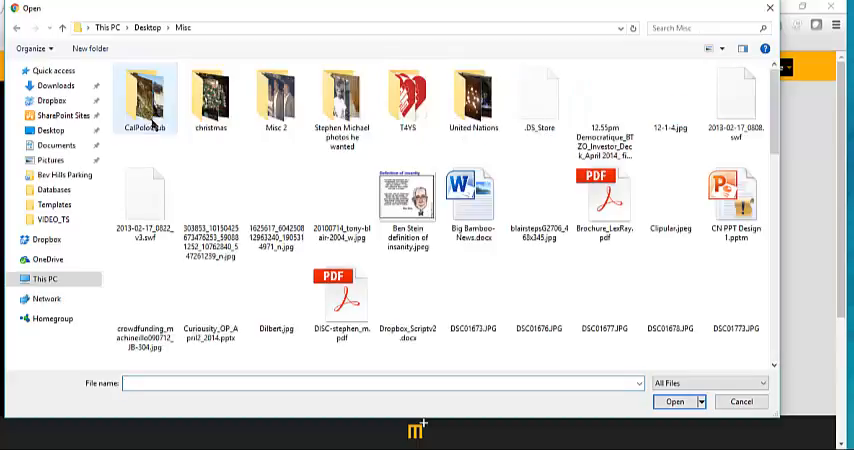
scroll("down", 3)
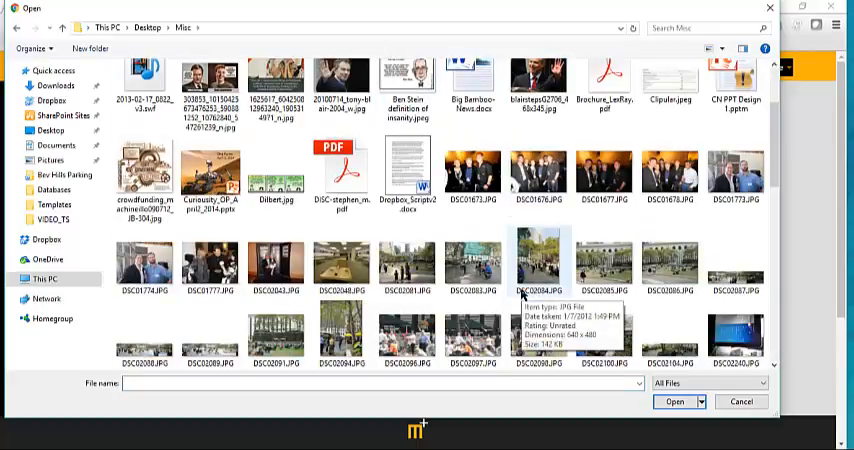
left_click(538, 88)
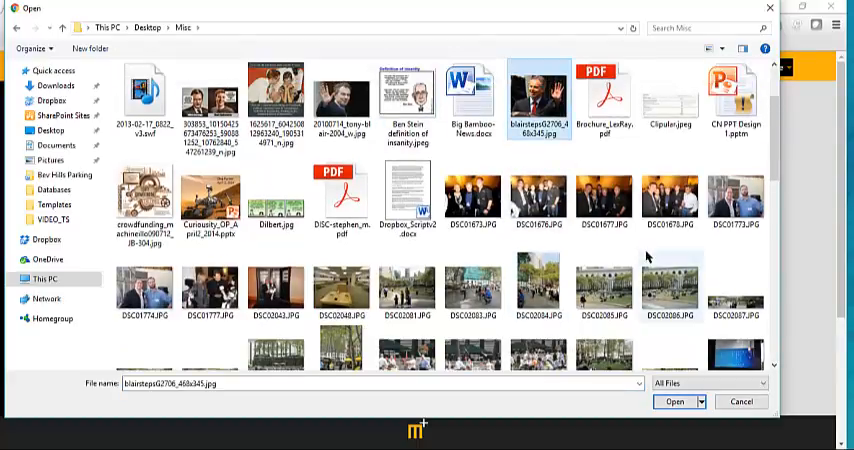
left_click(674, 400)
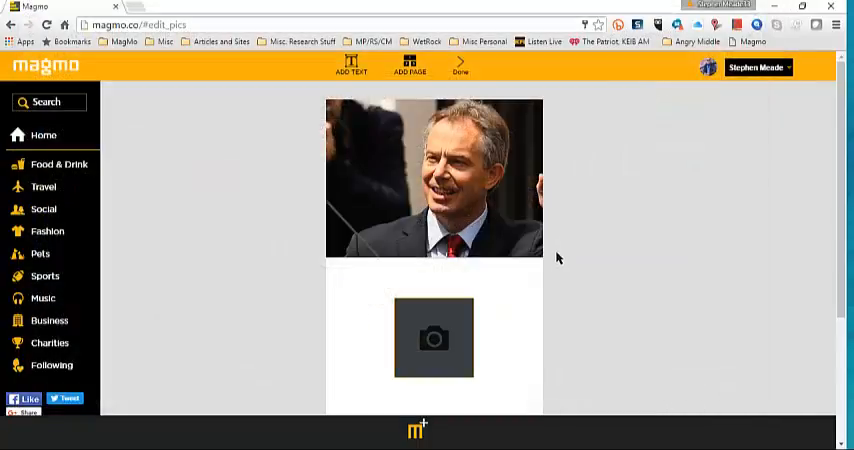
mouse_move(422, 210)
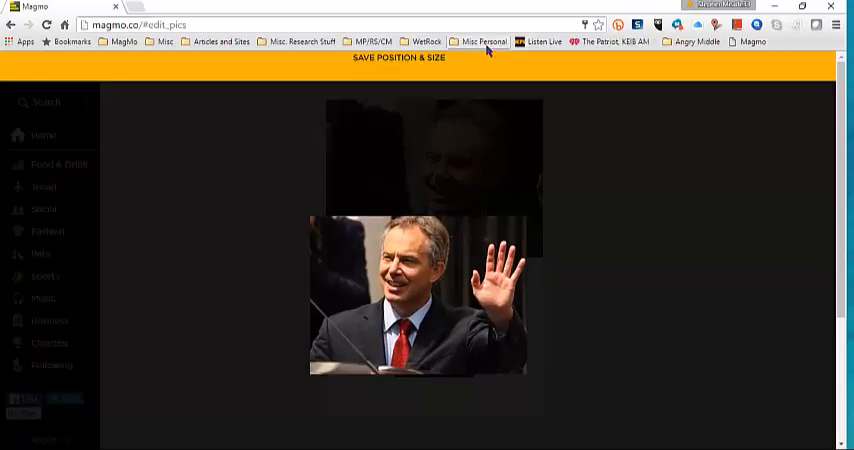
Step: Save the waving photo's adjusted position and size in the top slot
left_click(384, 58)
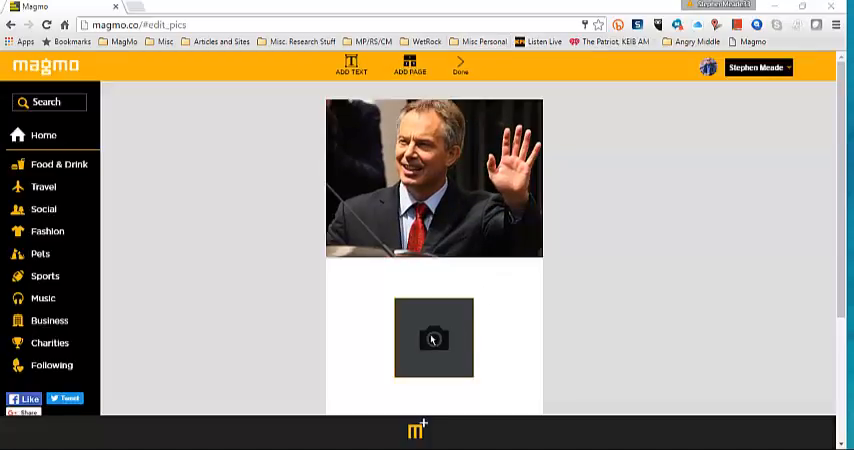
Step: Begin adding the photo of two men to the lower slot
left_click(432, 340)
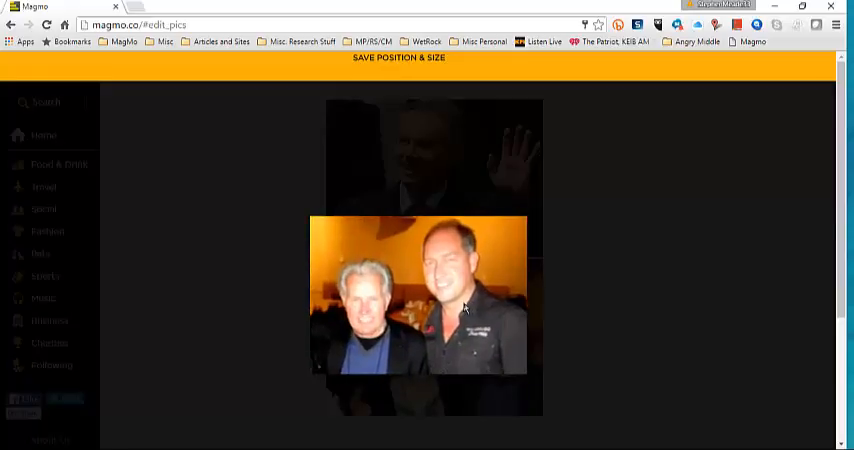
mouse_move(384, 58)
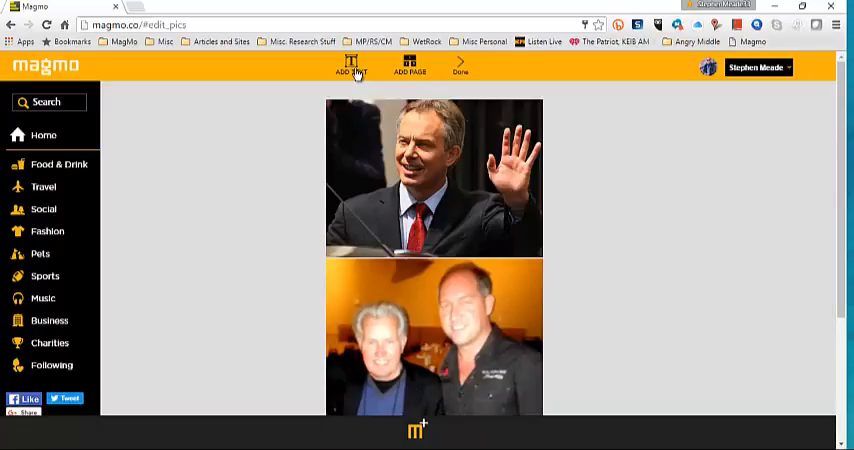
Step: Add the caption 'Having a great time' to the top photo
left_click(350, 68)
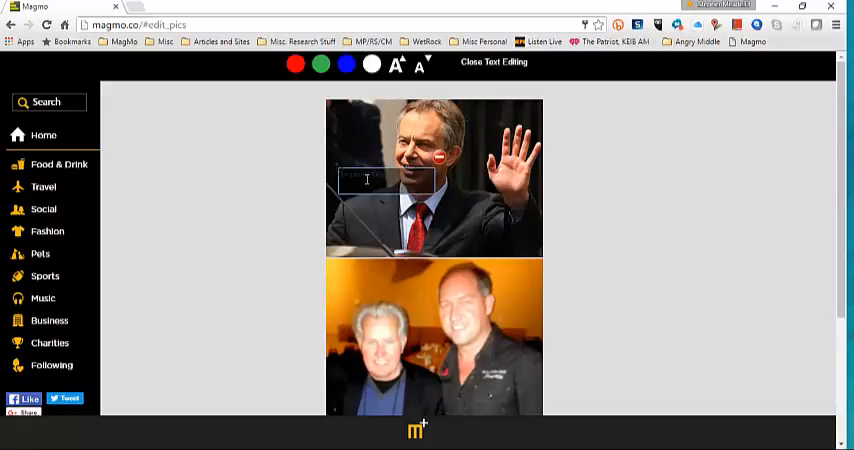
type("Having a great")
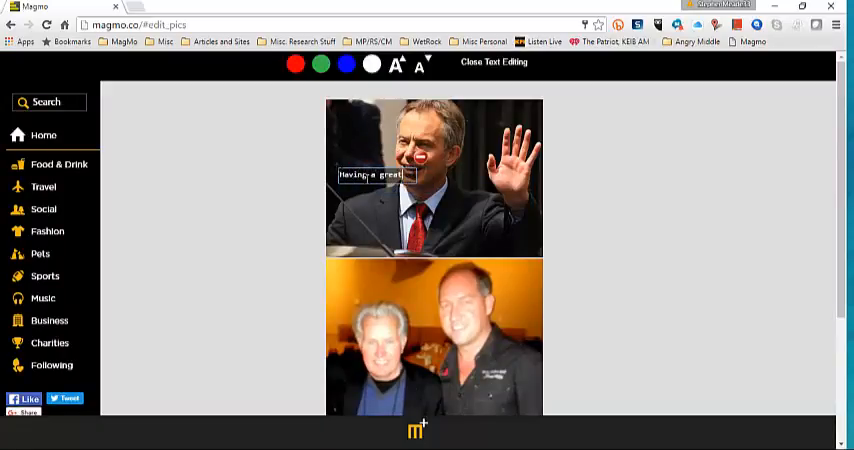
type("time")
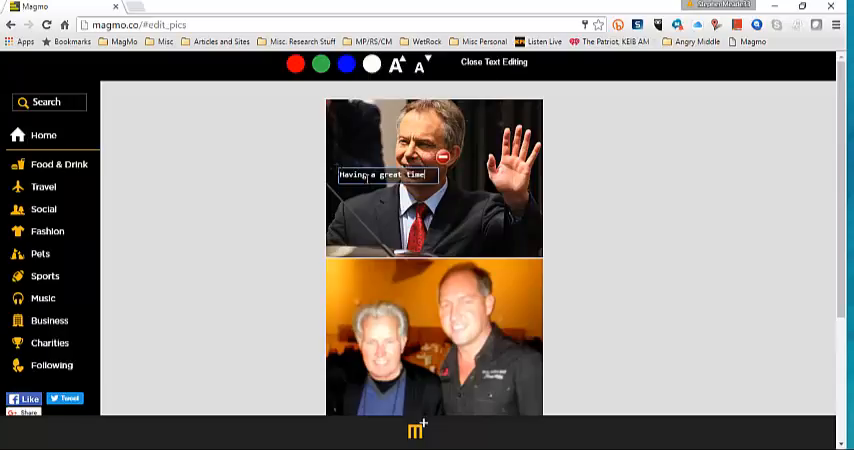
left_click(492, 62)
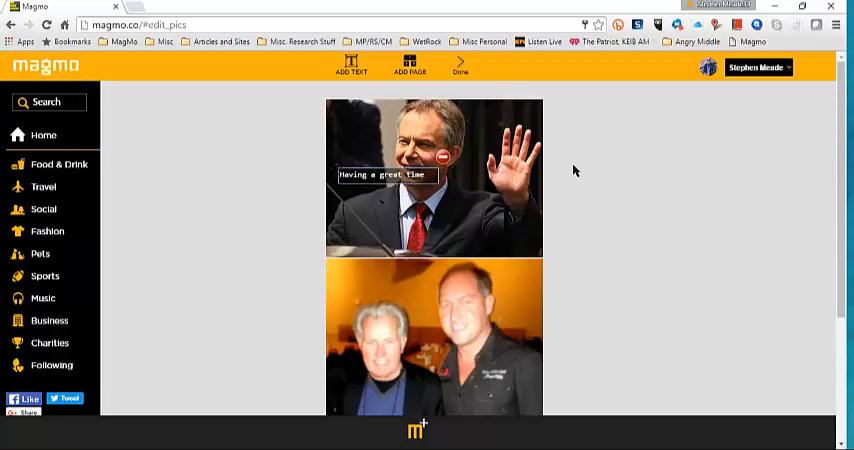
Step: Add a new page with a photo of two men side by side from the Misc folder
left_click(460, 68)
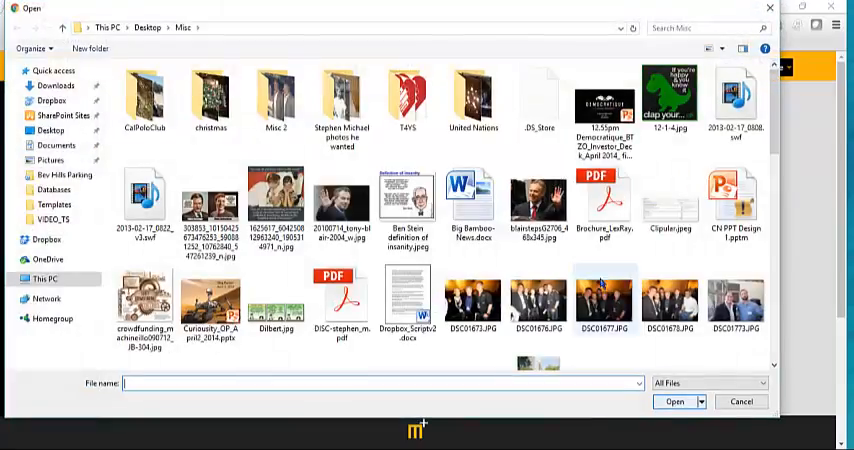
left_click(736, 300)
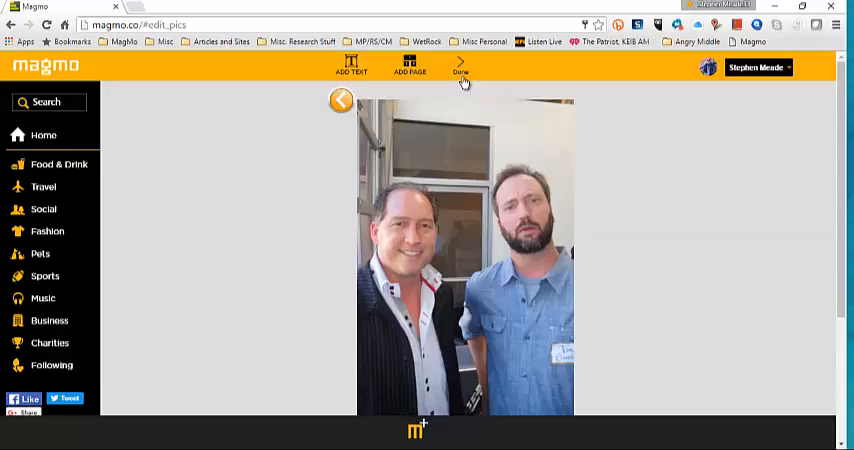
mouse_move(496, 188)
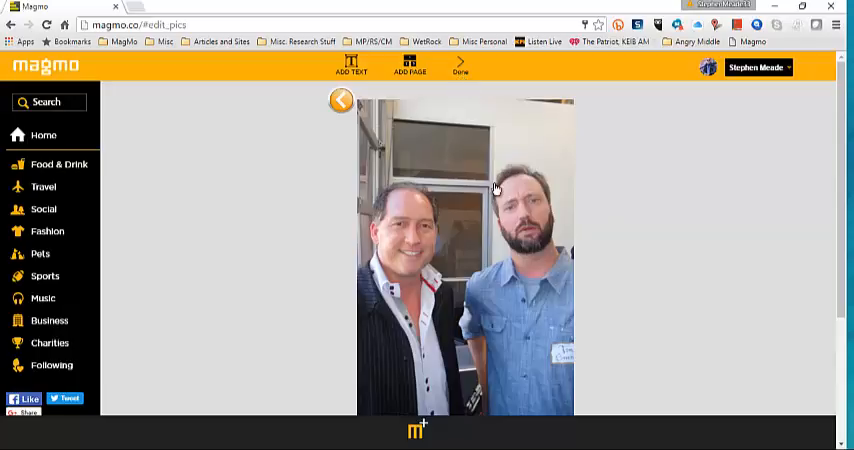